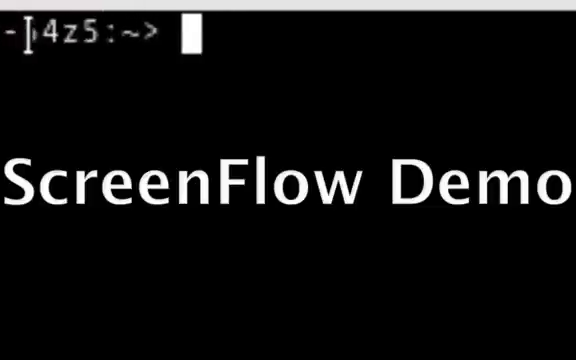
Step: Run 'sudo zypper search' to list matching screensaver and reader packages
type("sudo zypper search")
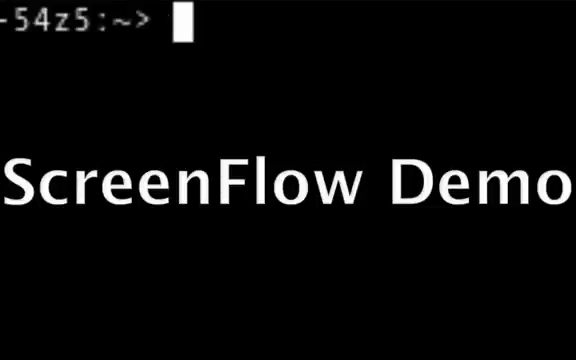
type("zypper sear")
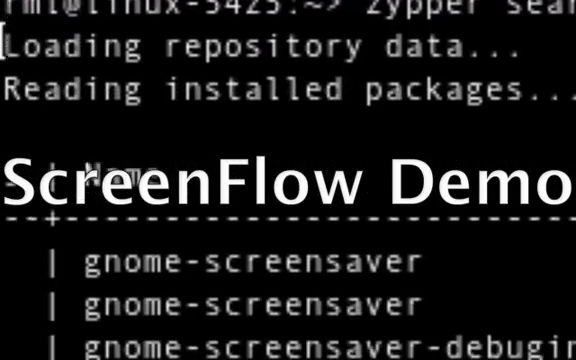
scroll("down", 3)
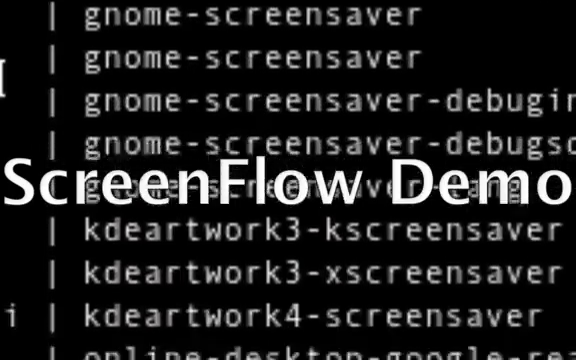
scroll("down", 3)
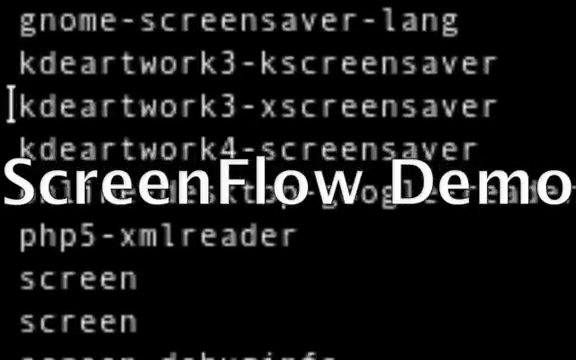
scroll("down", 3)
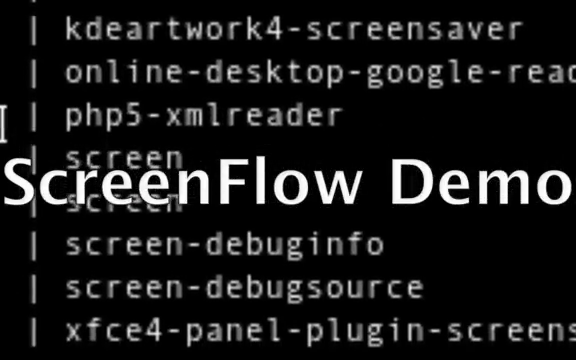
scroll("down", 3)
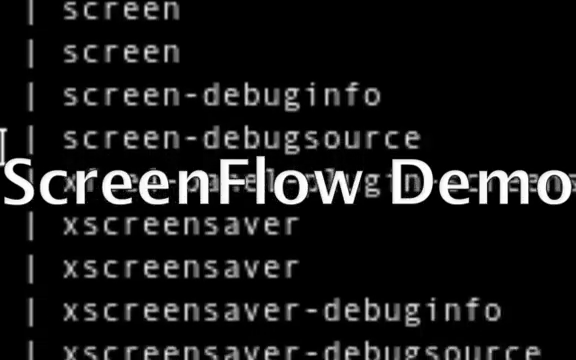
scroll("down", 3)
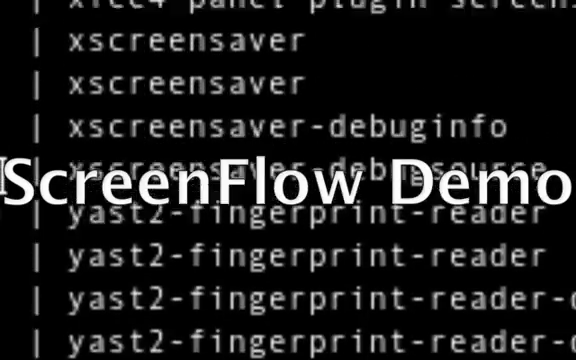
scroll("down", 3)
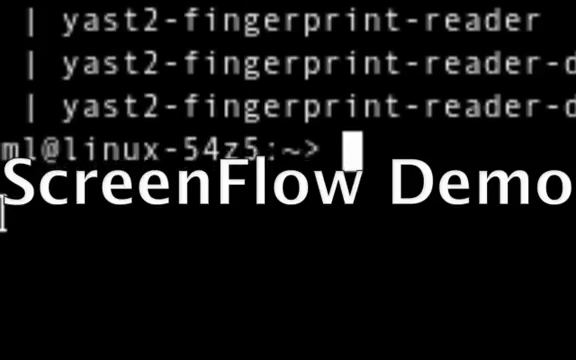
scroll("down", 3)
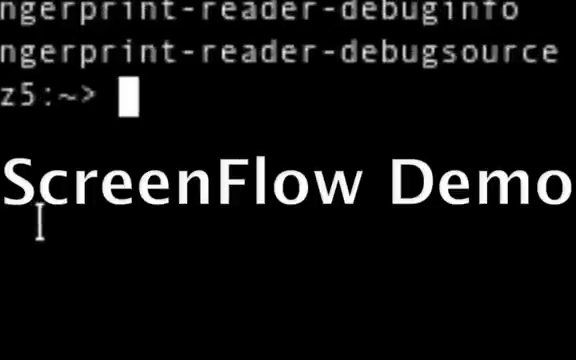
Step: Replace the mistaken 'sudo apt-get' command with 'sudo zypper install clamav'
type("sudo apt-get")
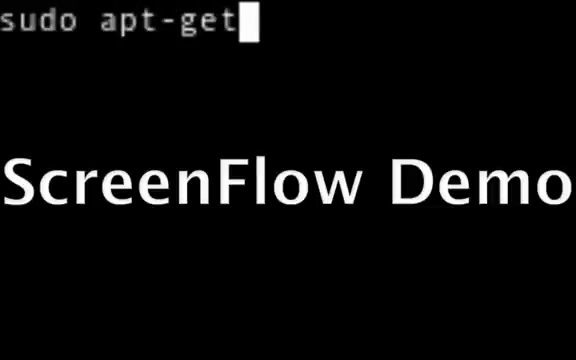
key("BackSpace")
type("zypper install")
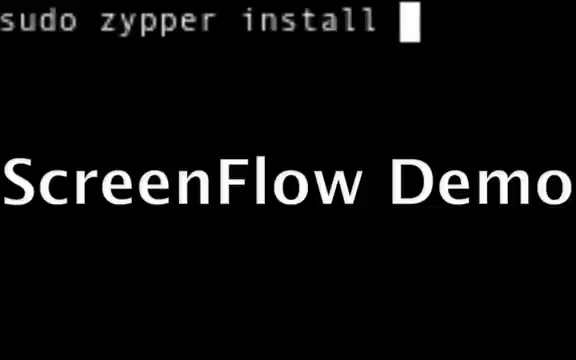
type("clamav")
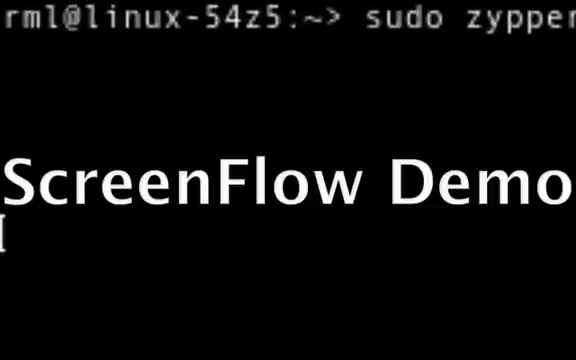
Step: Run the clamav install, give the root password, and answer 'y' to the new packages
key("Return")
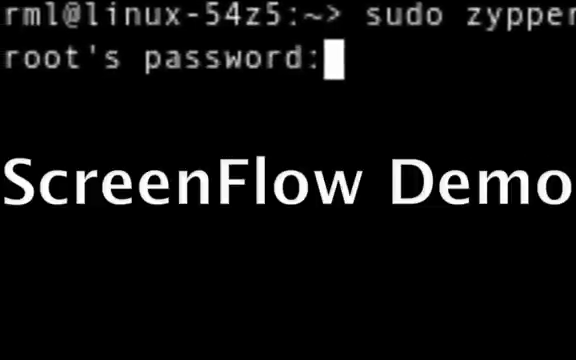
key("Return")
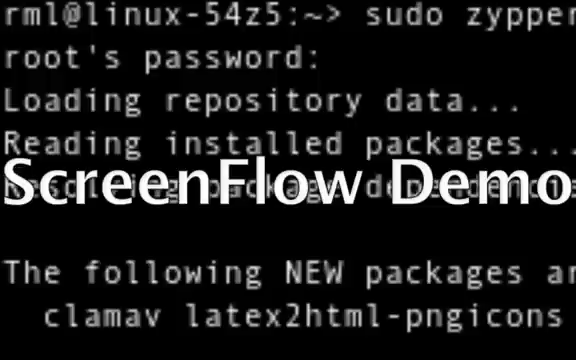
scroll("down", 3)
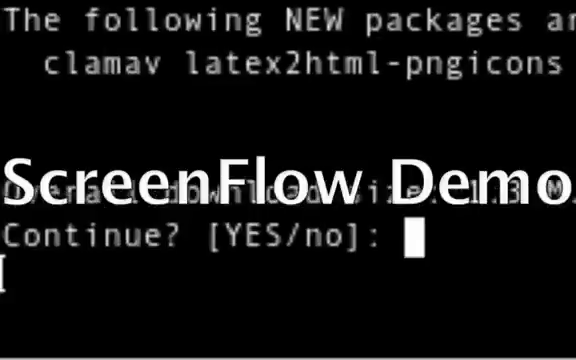
type("y")
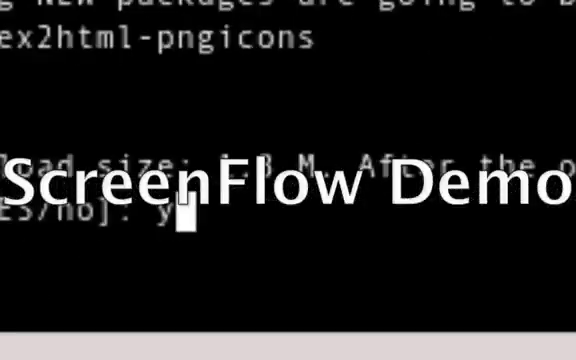
Step: Confirm the install and scroll until clamav-0.94.2 and latex2html-pngicons show done
key("Return")
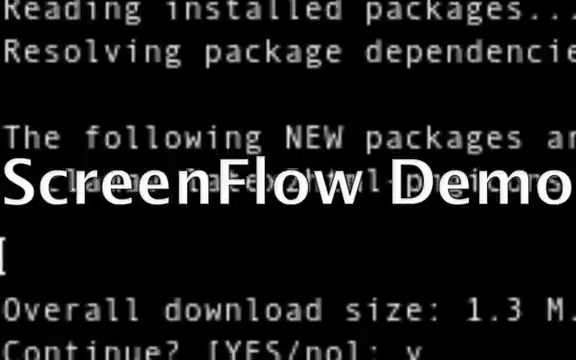
scroll("down", 3)
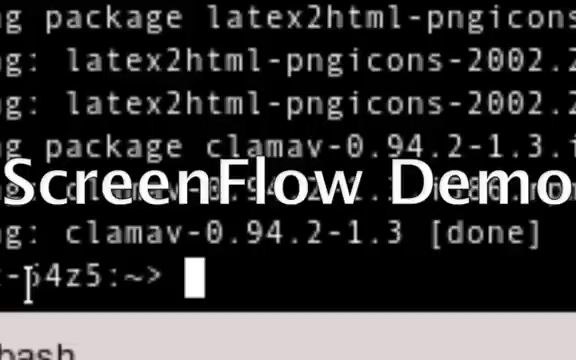
Step: Run clamscan, which reports engine version 0.94.2 and zero files scanned
type("cla")
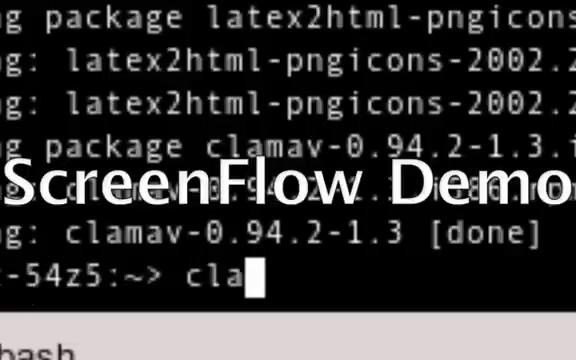
type("scan")
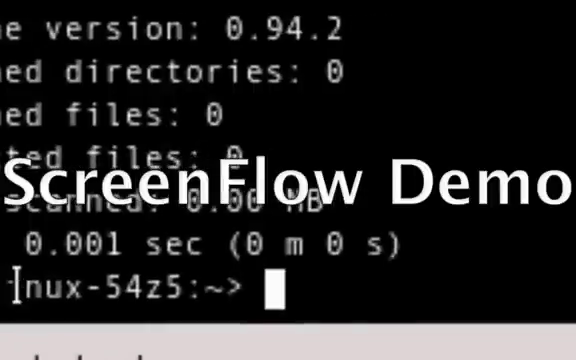
Step: Run freshclam, review the failed main database download, and type exit
type("freshclam")
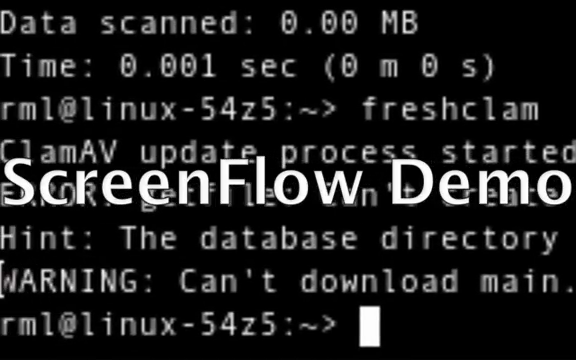
scroll("down", 3)
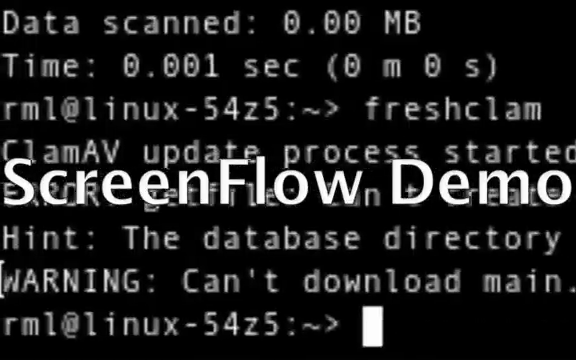
type("exit")
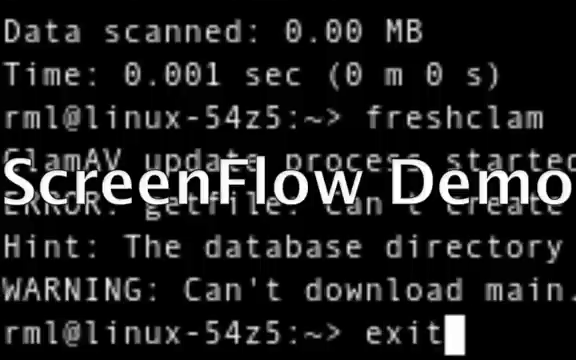